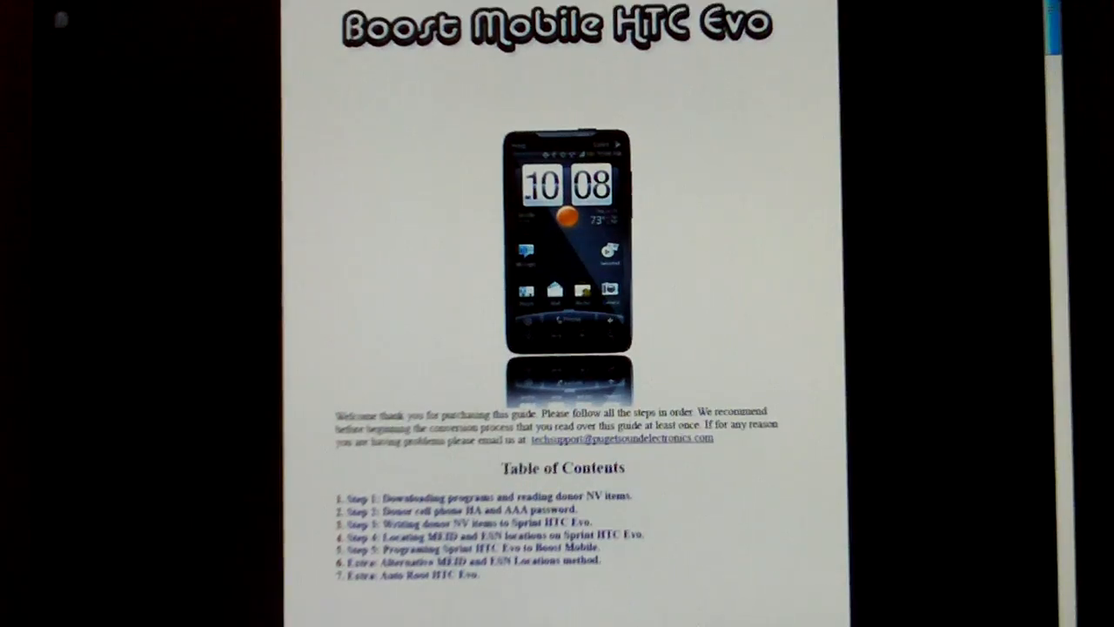
- Launch the Service Programming client from Start Clients, with the Sprint HTC Evo on COM25 listed as active
scroll("down", 3)
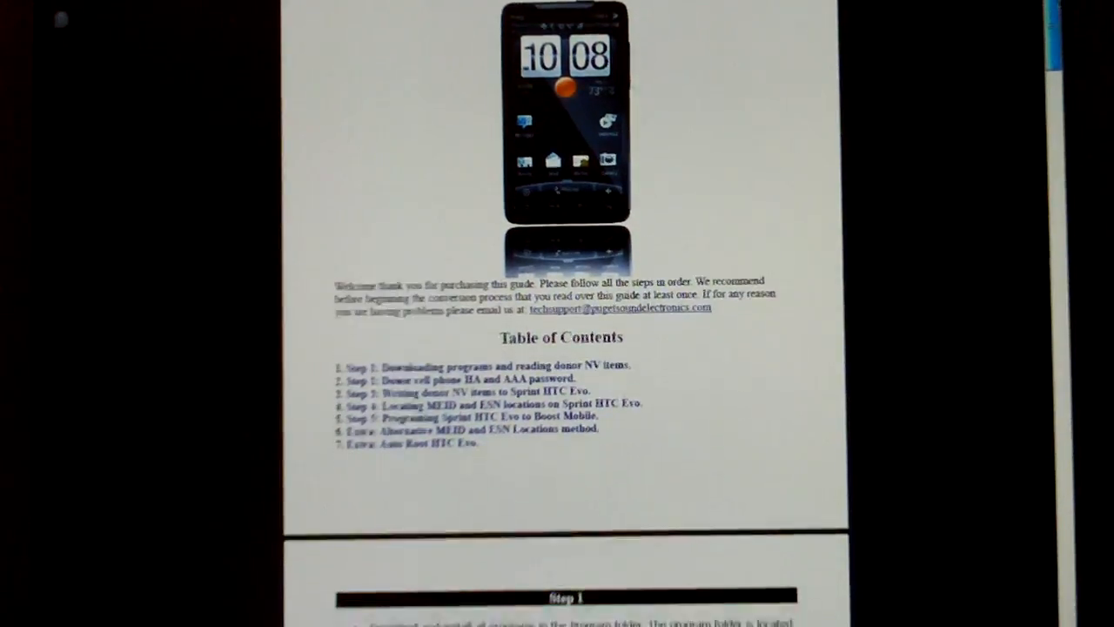
scroll("down", 3)
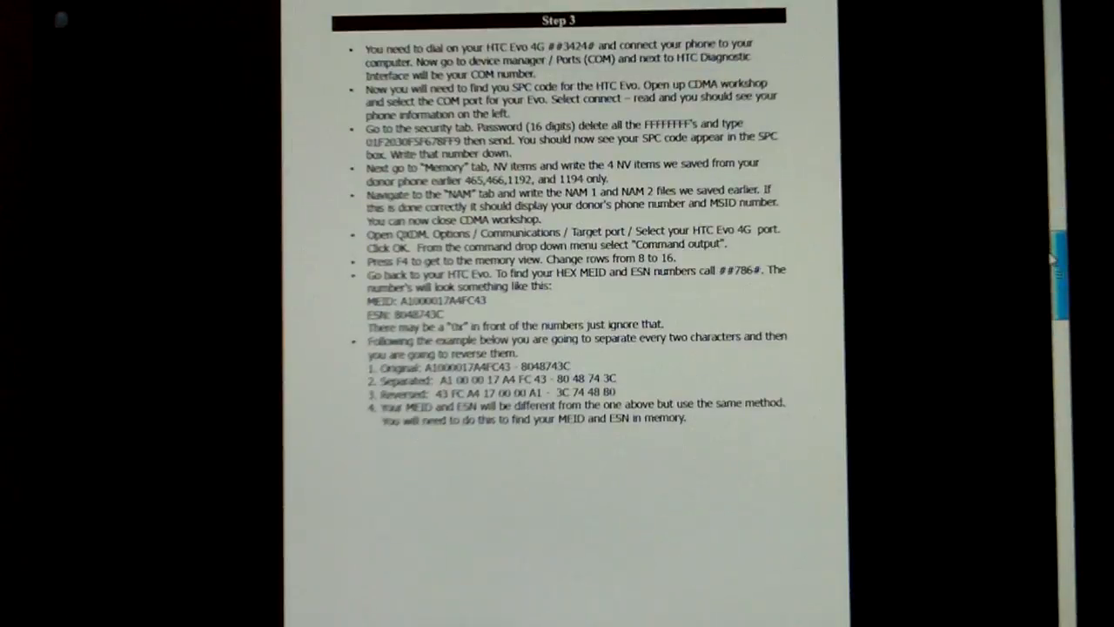
scroll("down", 3)
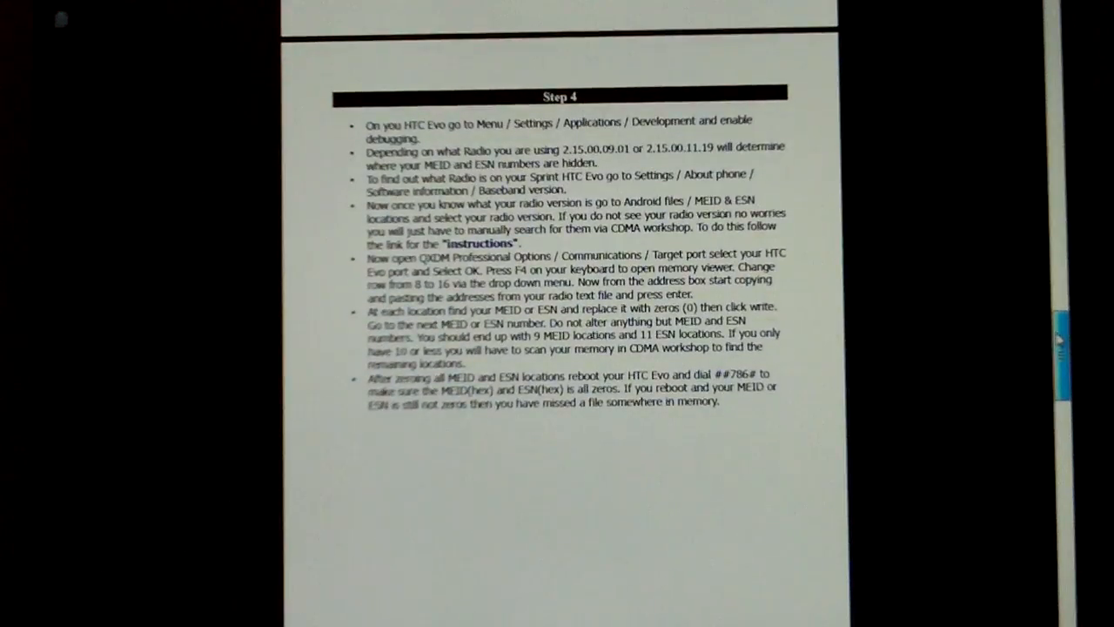
scroll("down", 3)
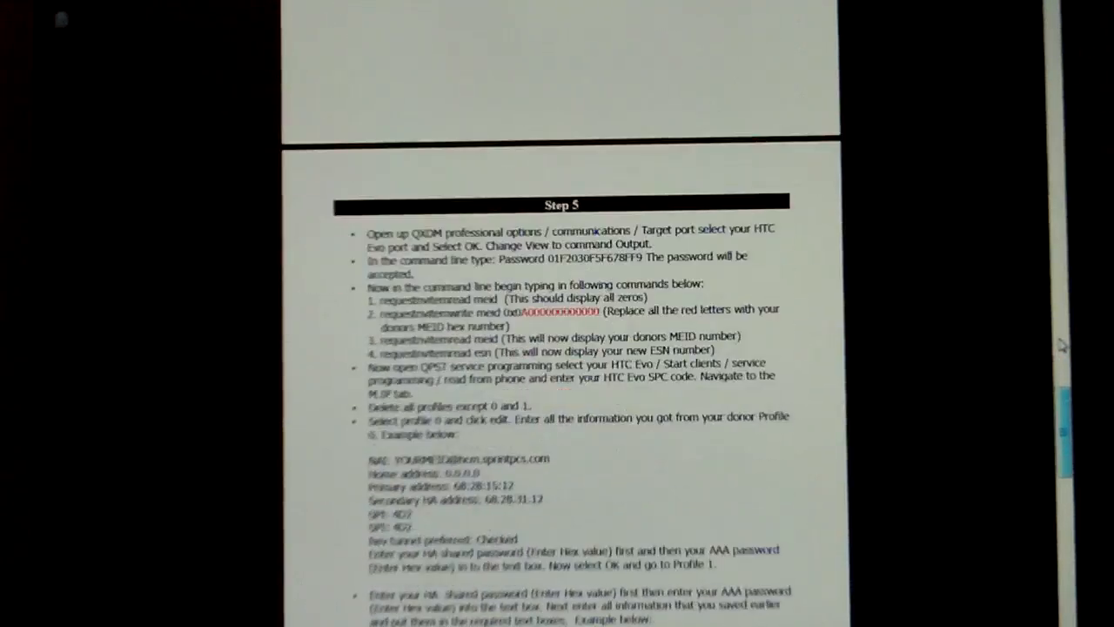
scroll("down", 3)
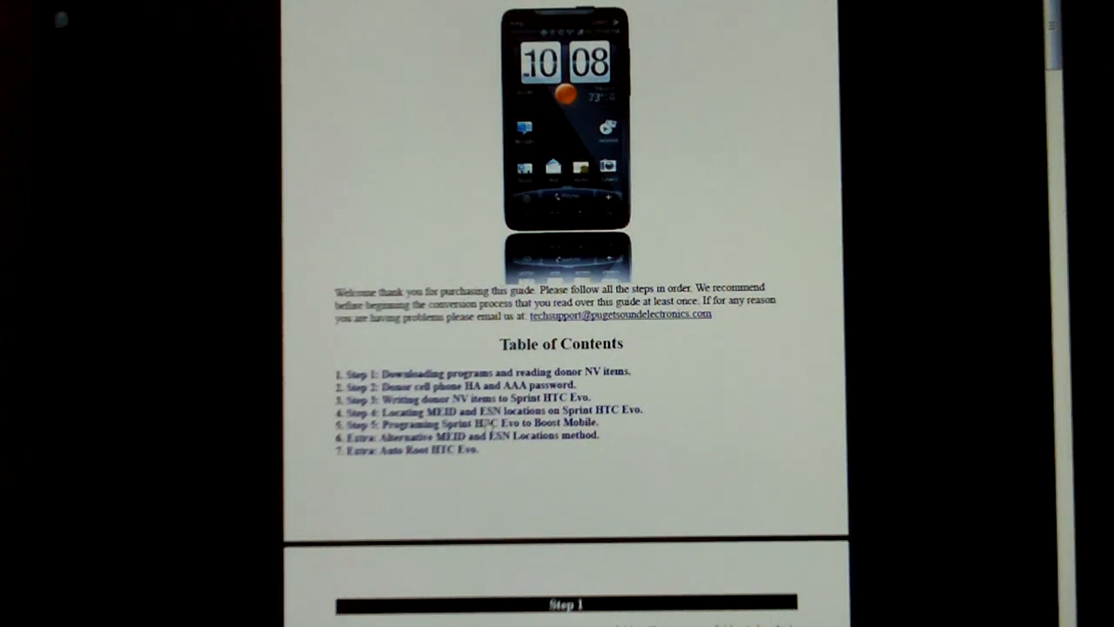
scroll("down", 3)
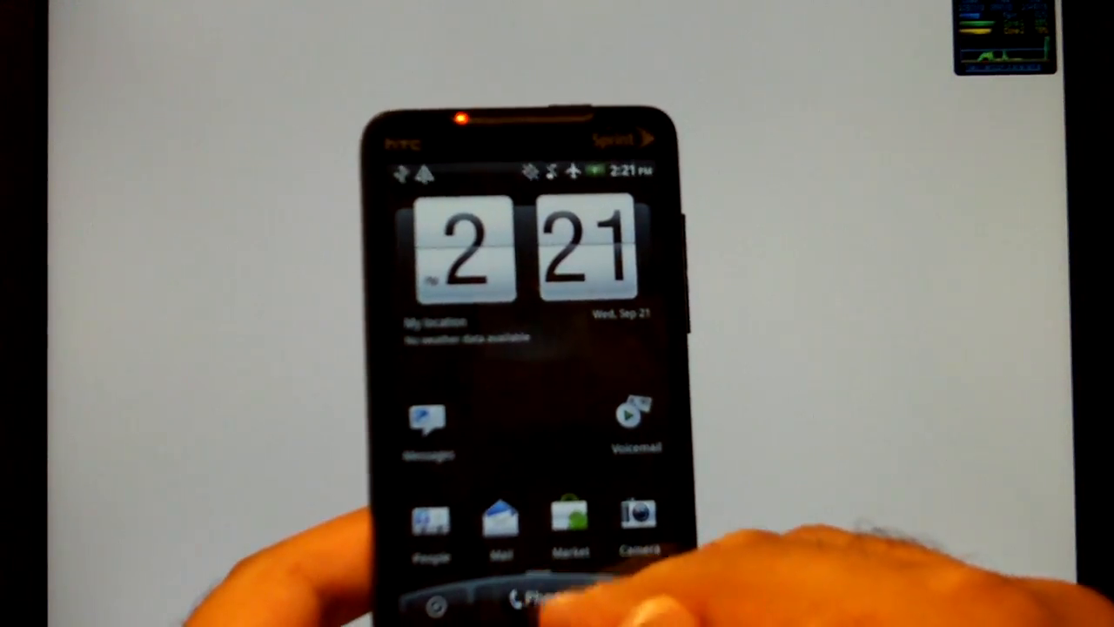
left_click(557, 595)
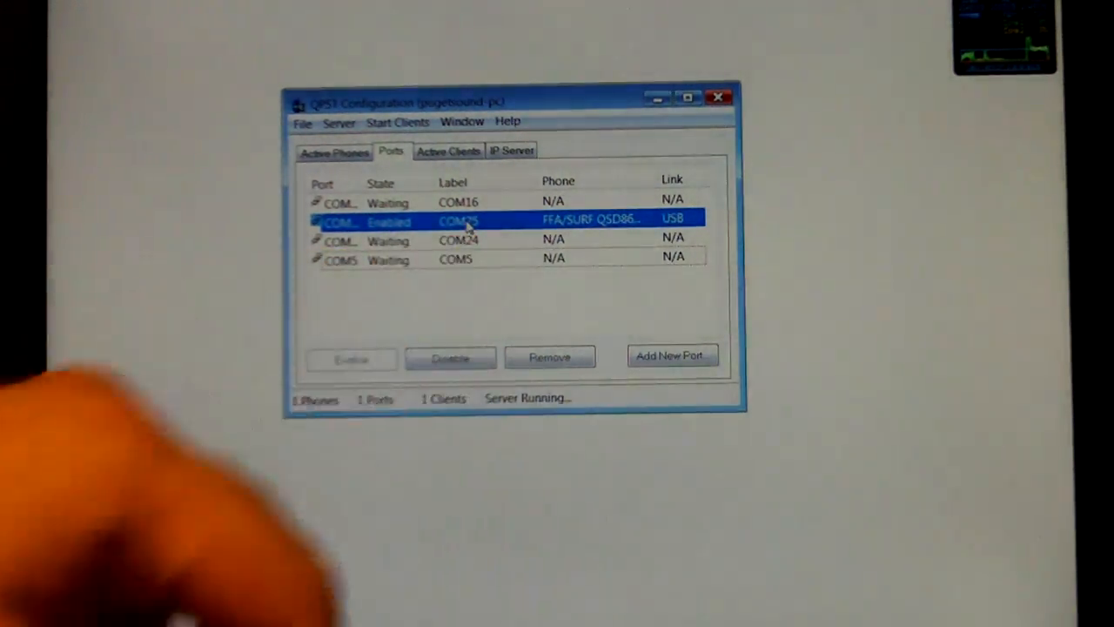
left_click(397, 121)
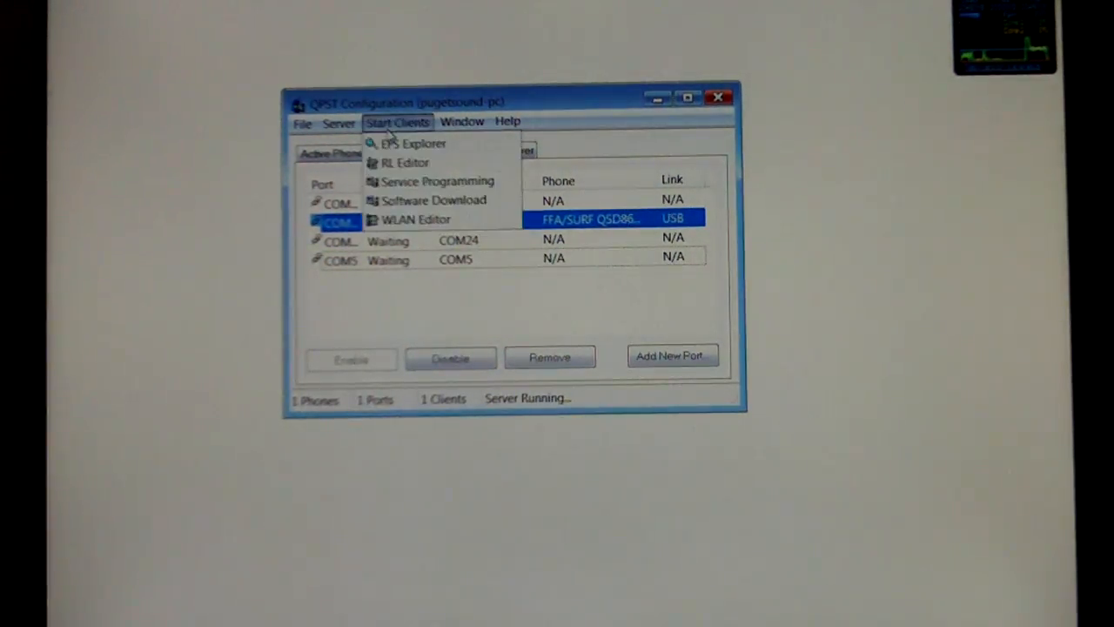
left_click(414, 219)
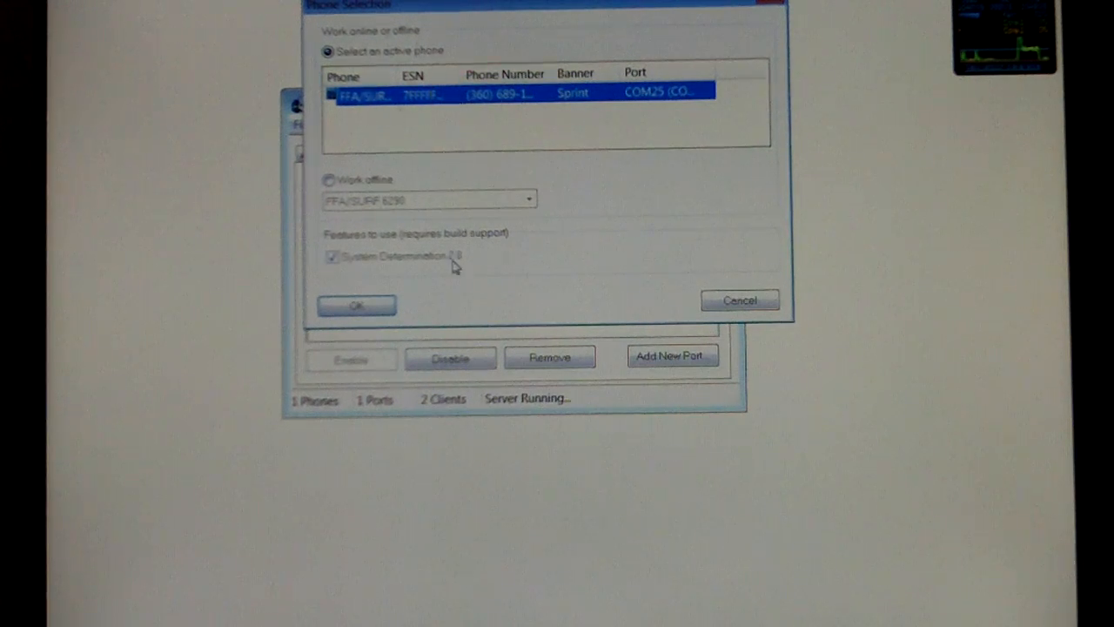
- Choose the connected Sprint phone, submit the SPC code and read its settings in from the phone
left_click(355, 304)
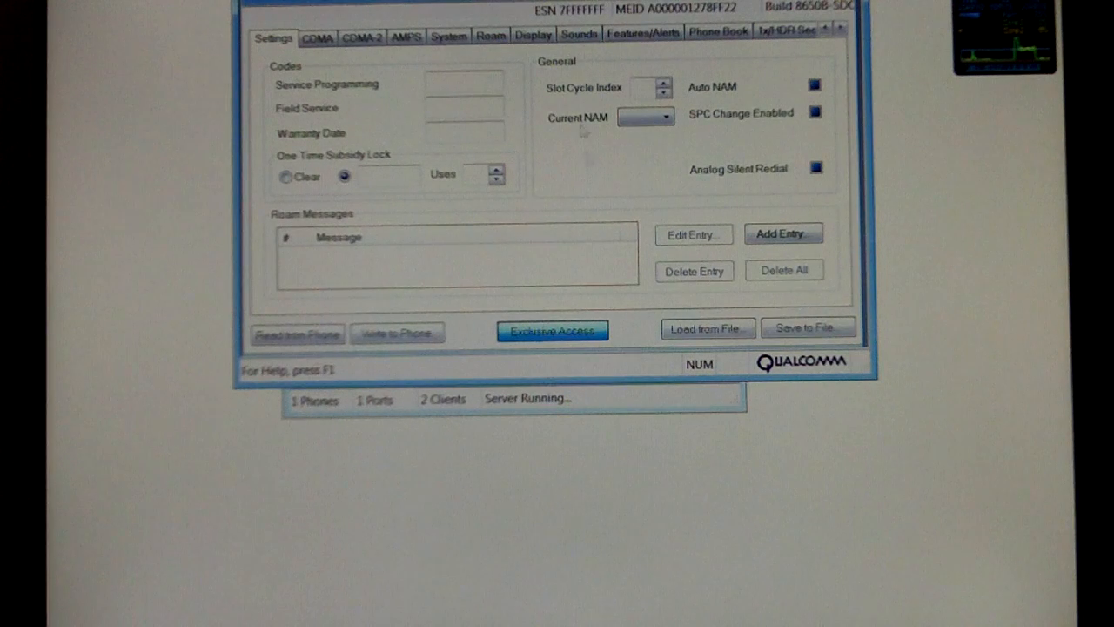
left_click(296, 334)
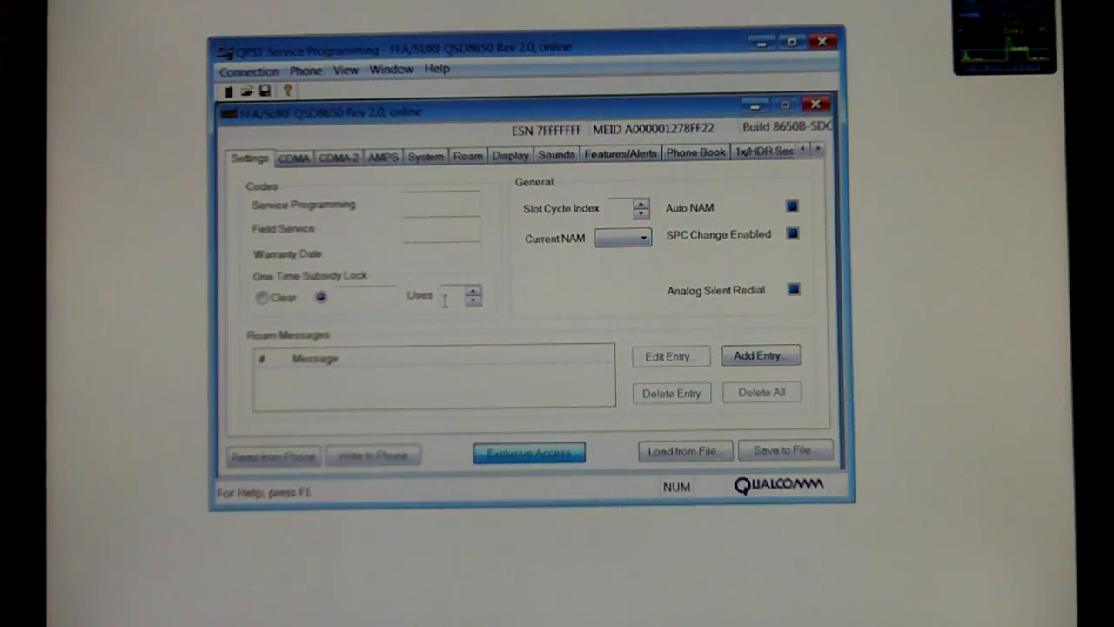
left_click(272, 456)
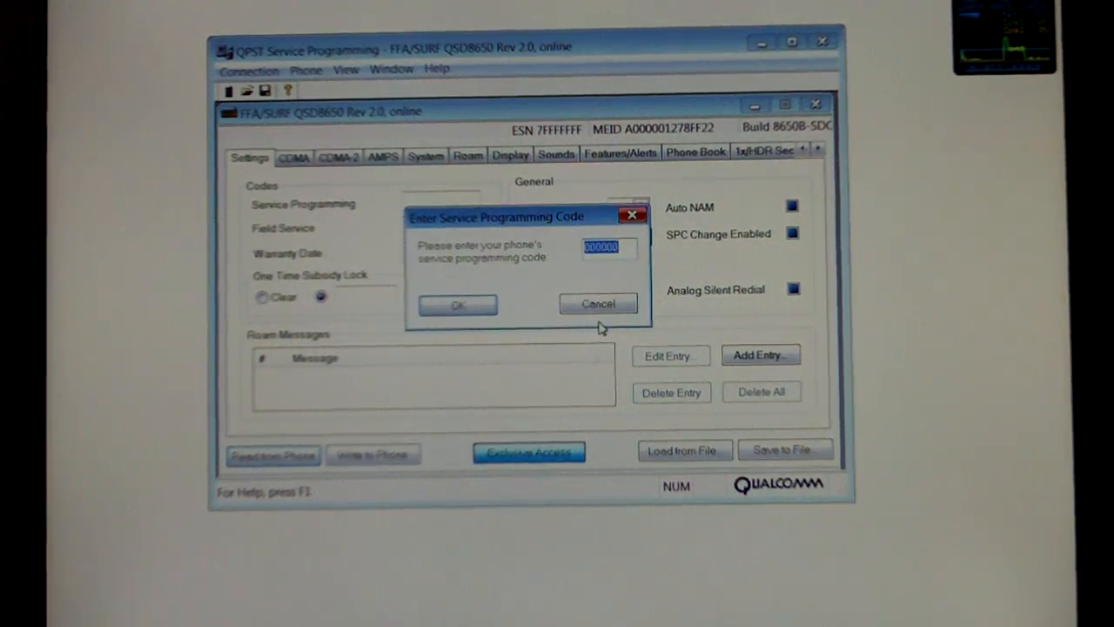
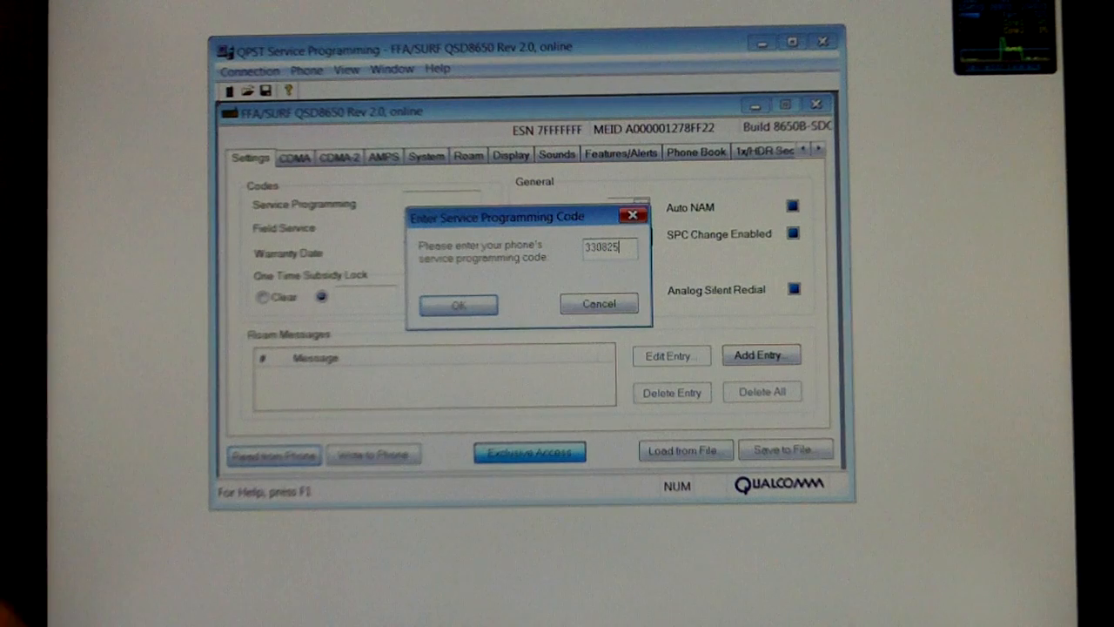
left_click(458, 305)
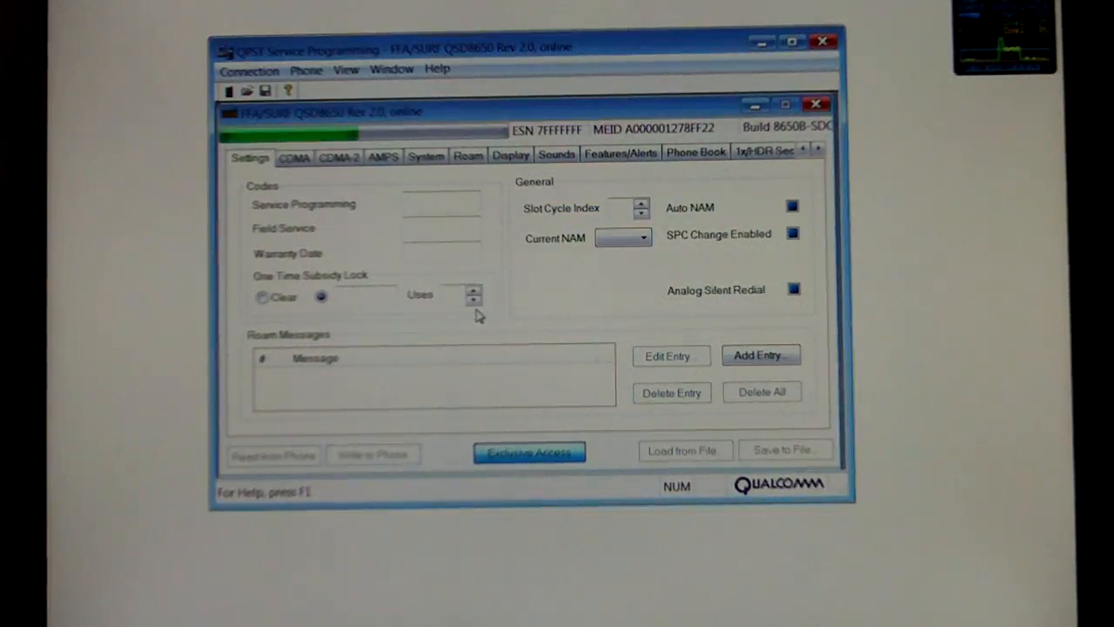
left_click(271, 454)
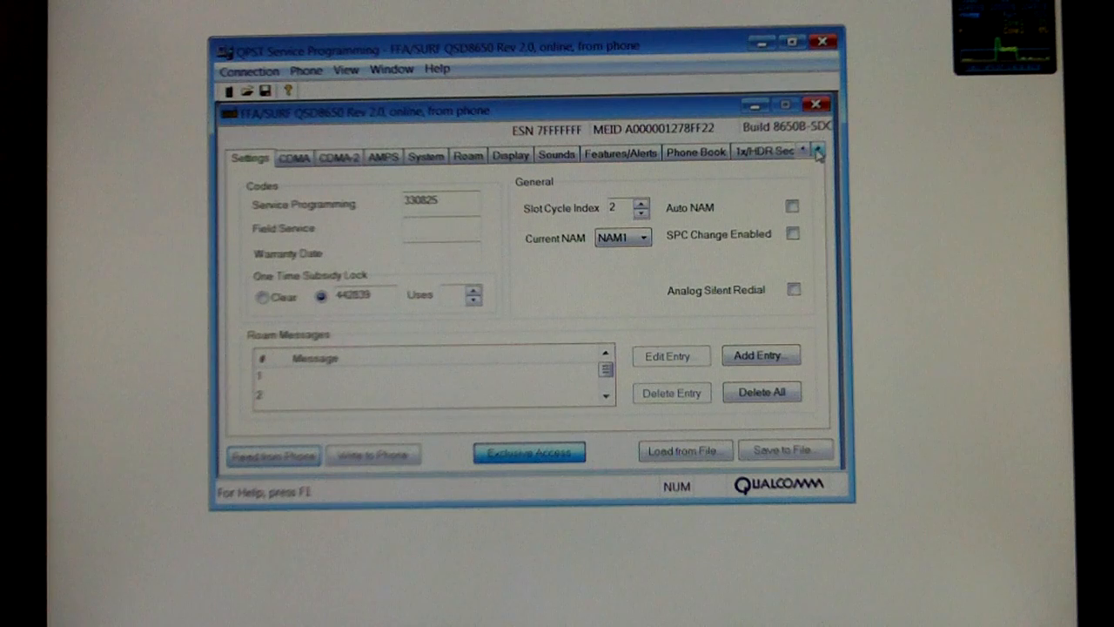
- On M.IP, disable user profiles 2 and 3 while 0 and 1 stay enabled, returning the list to profiles 0–2
left_click(816, 150)
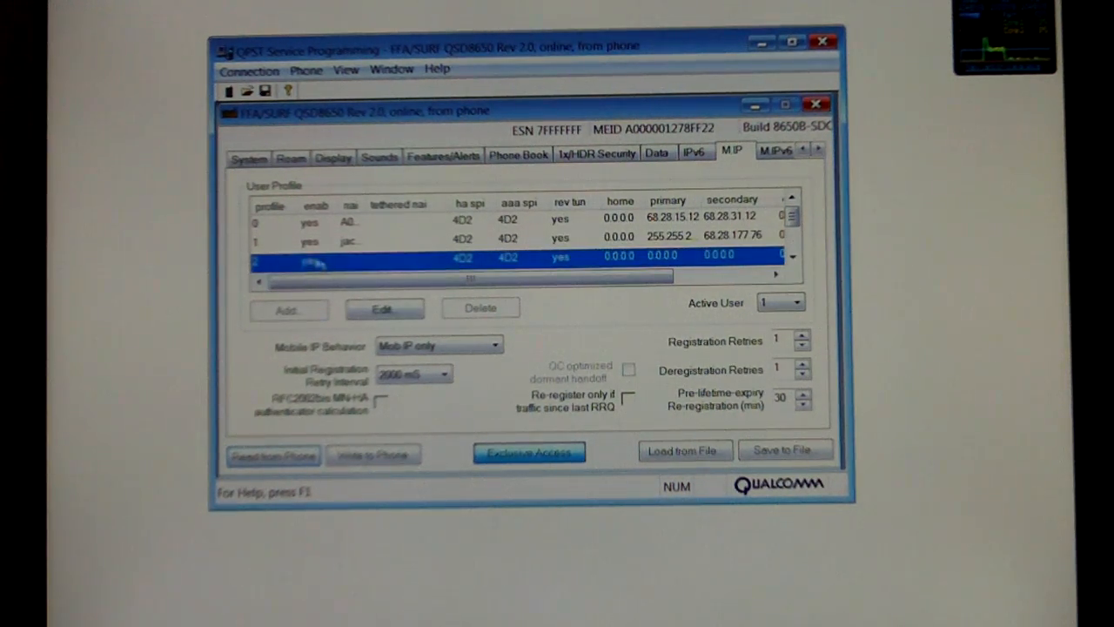
left_click(383, 310)
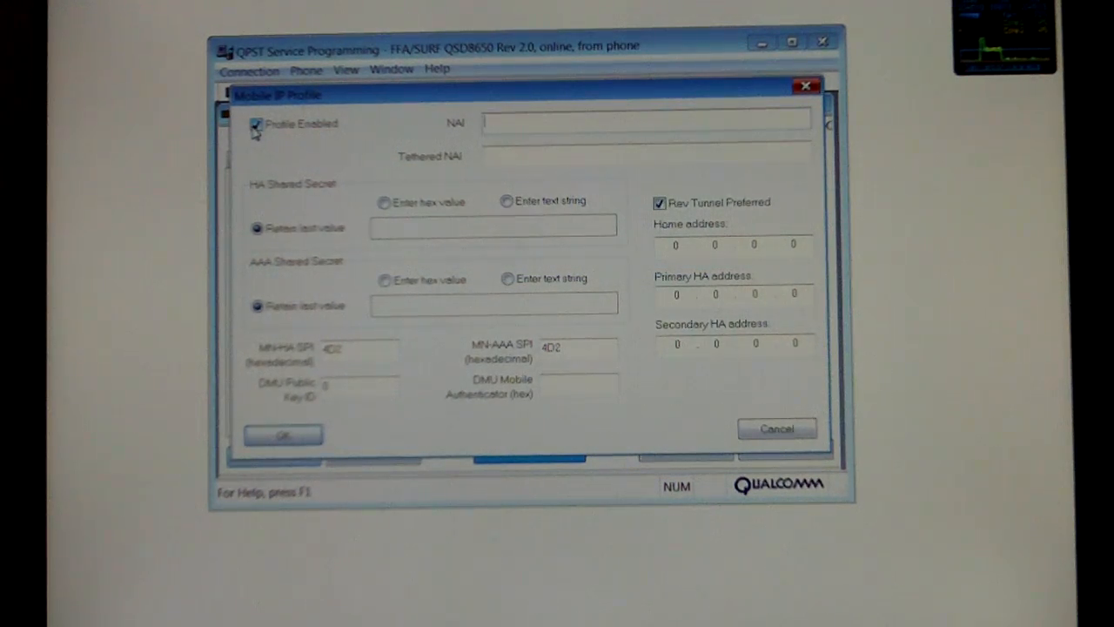
left_click(257, 124)
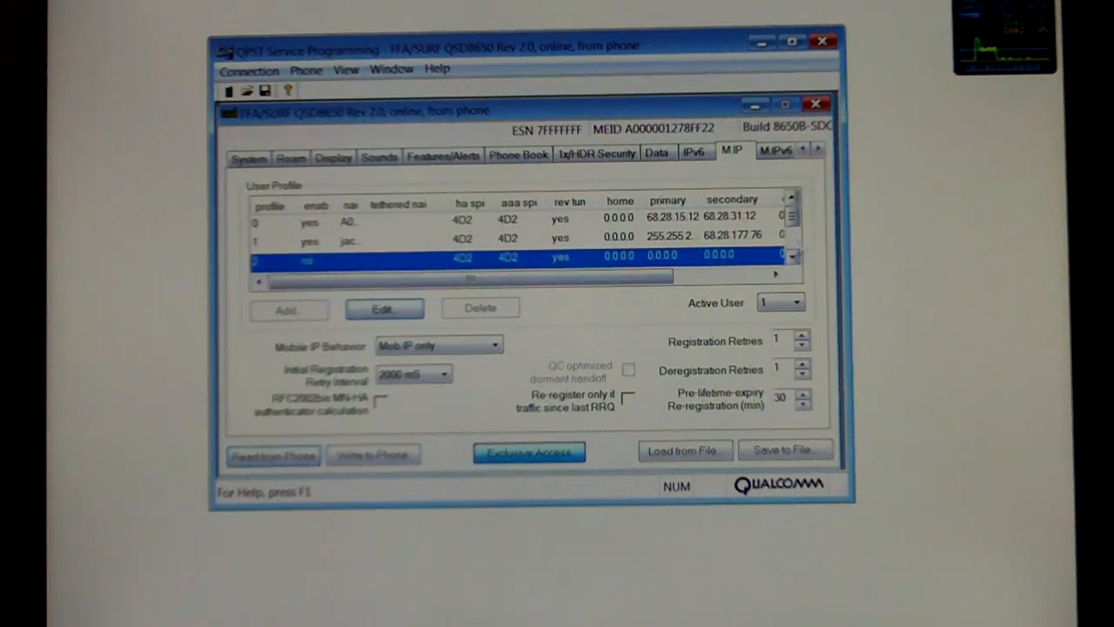
scroll("down", 3)
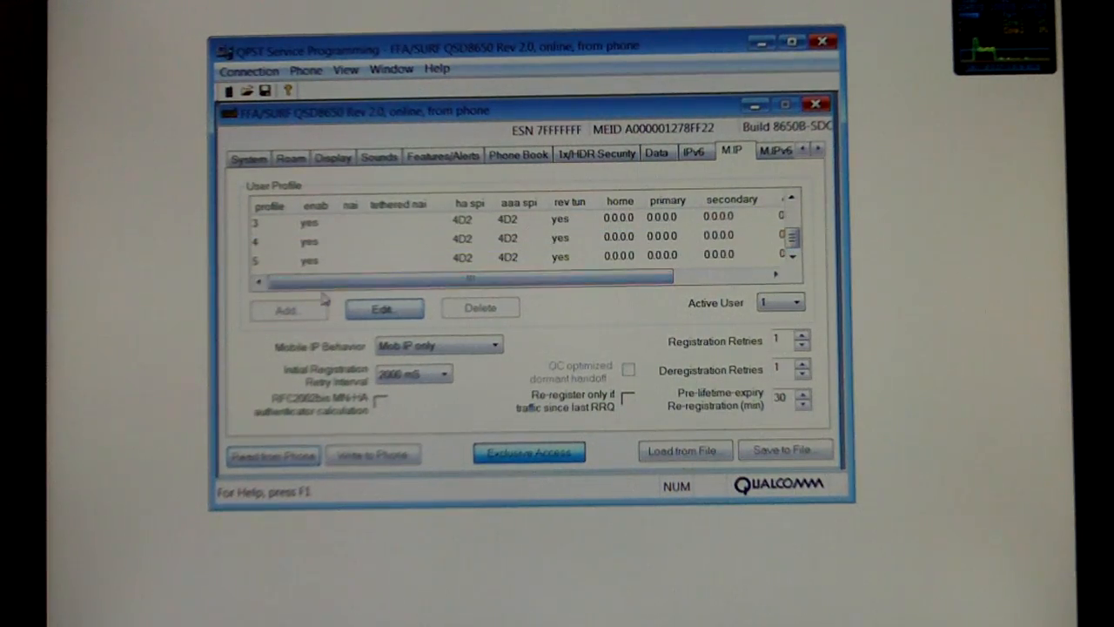
left_click(383, 308)
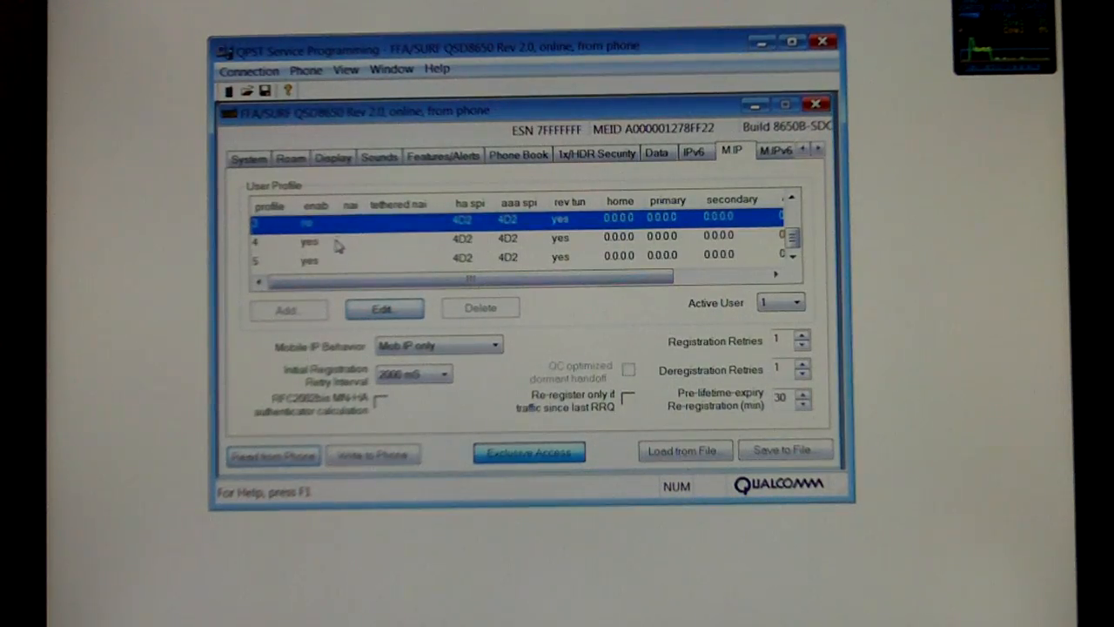
left_click(383, 307)
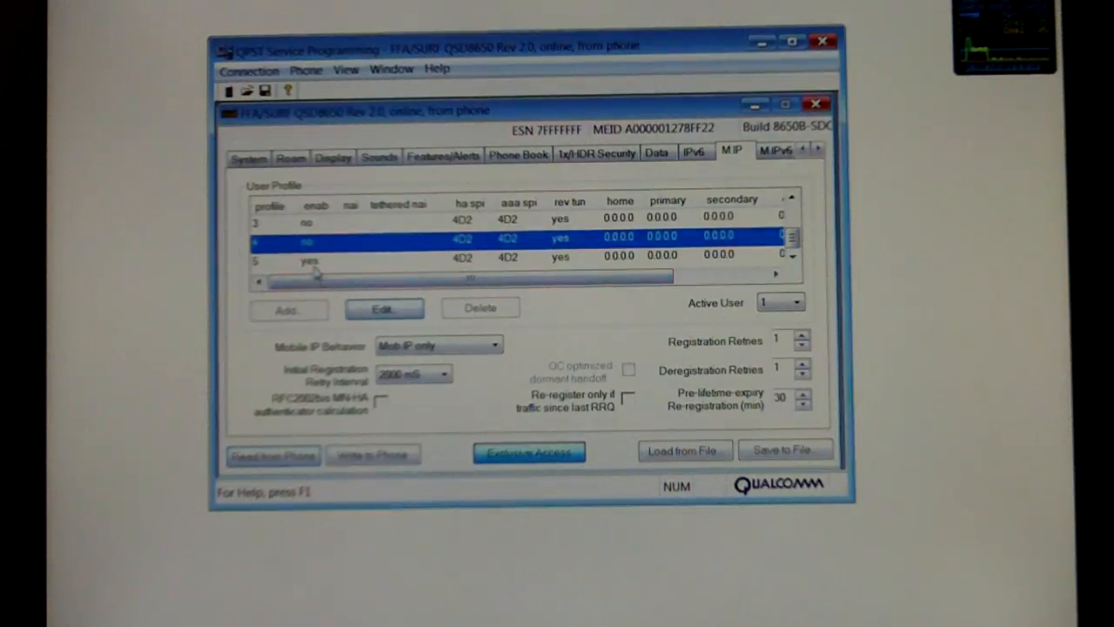
left_click(383, 308)
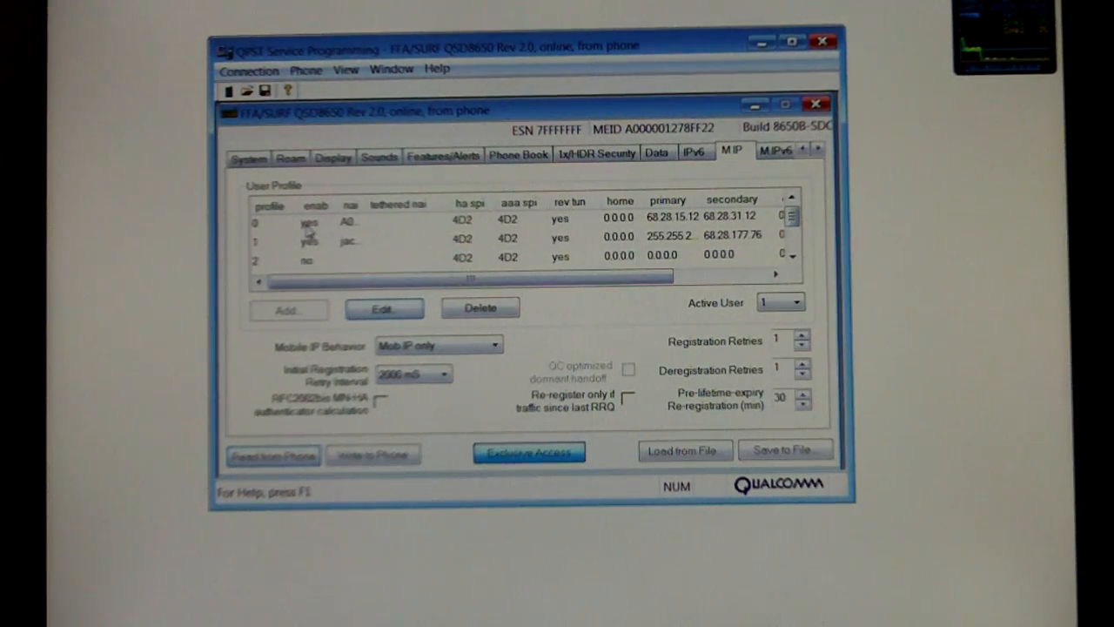
left_click(383, 308)
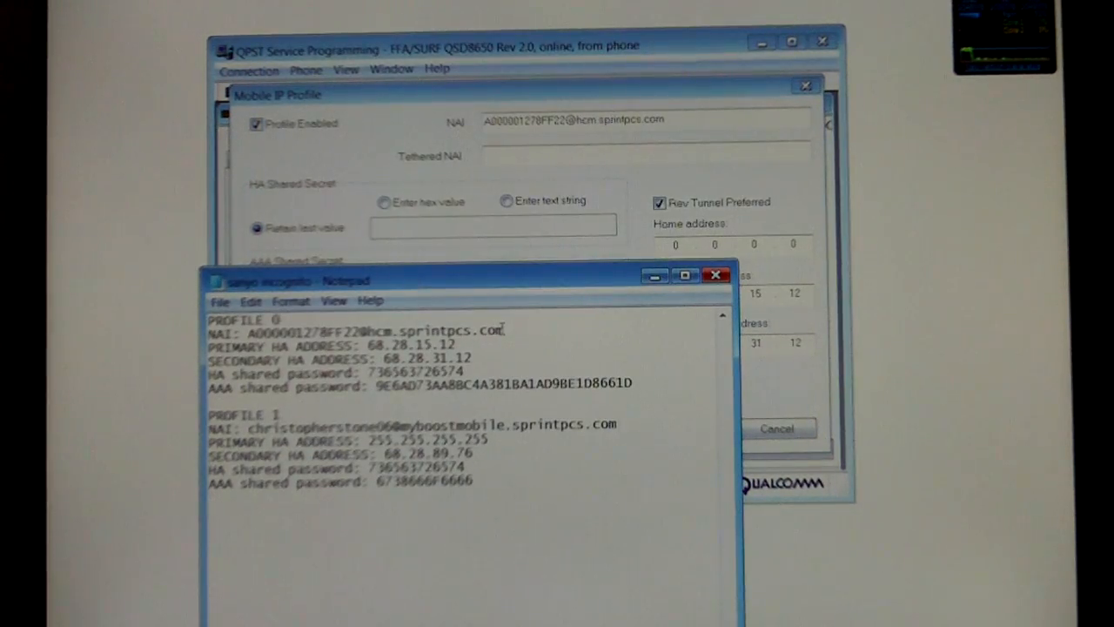
double_click(374, 334)
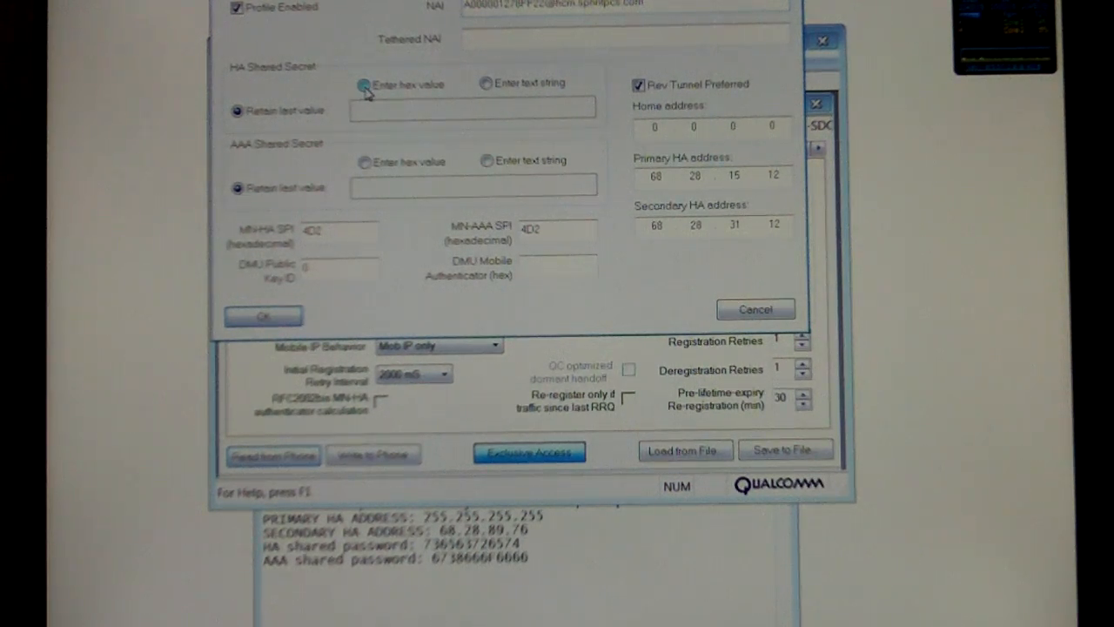
left_click(359, 84)
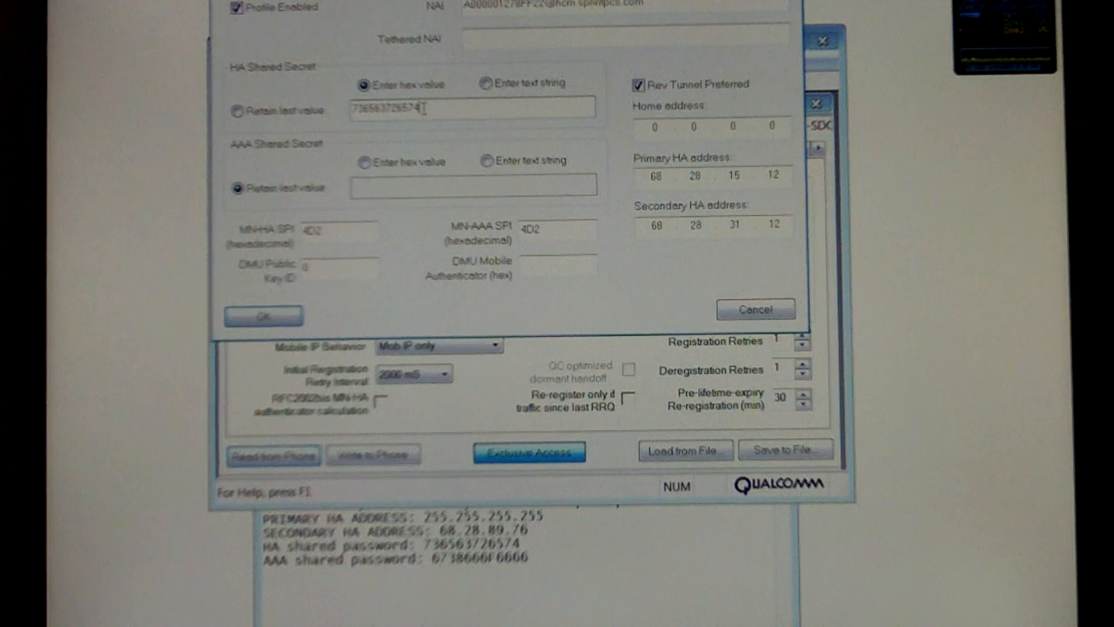
left_click(362, 160)
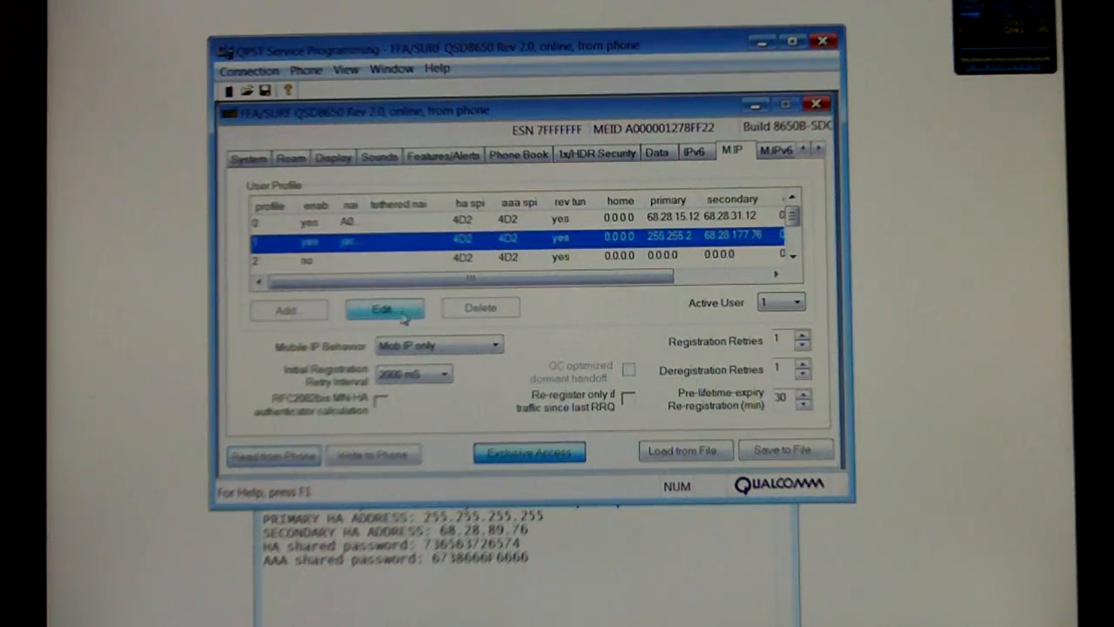
left_click(383, 310)
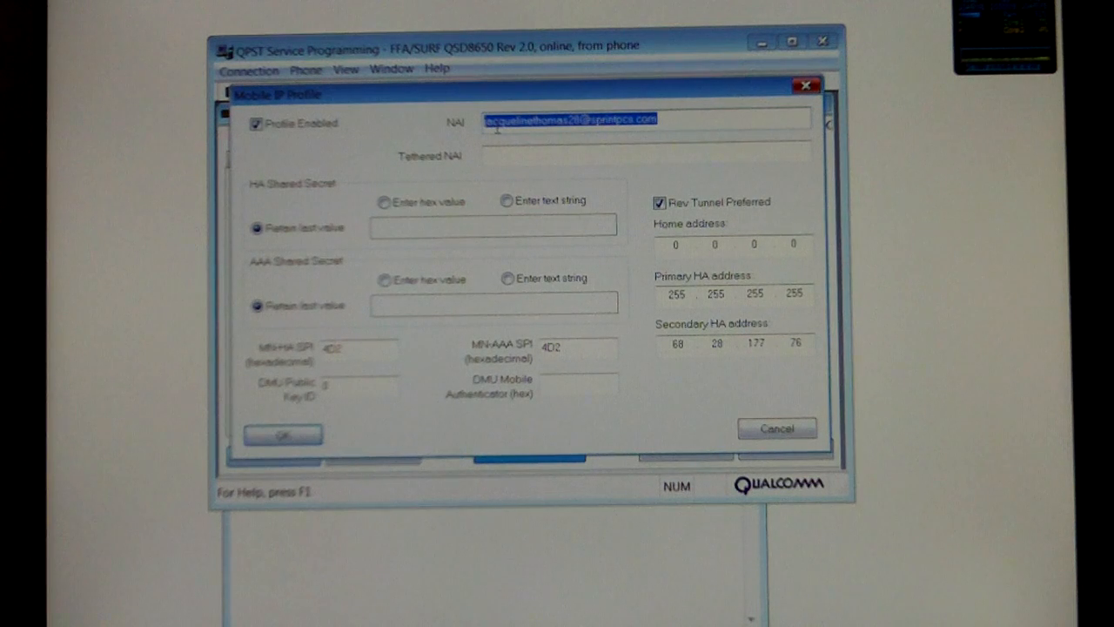
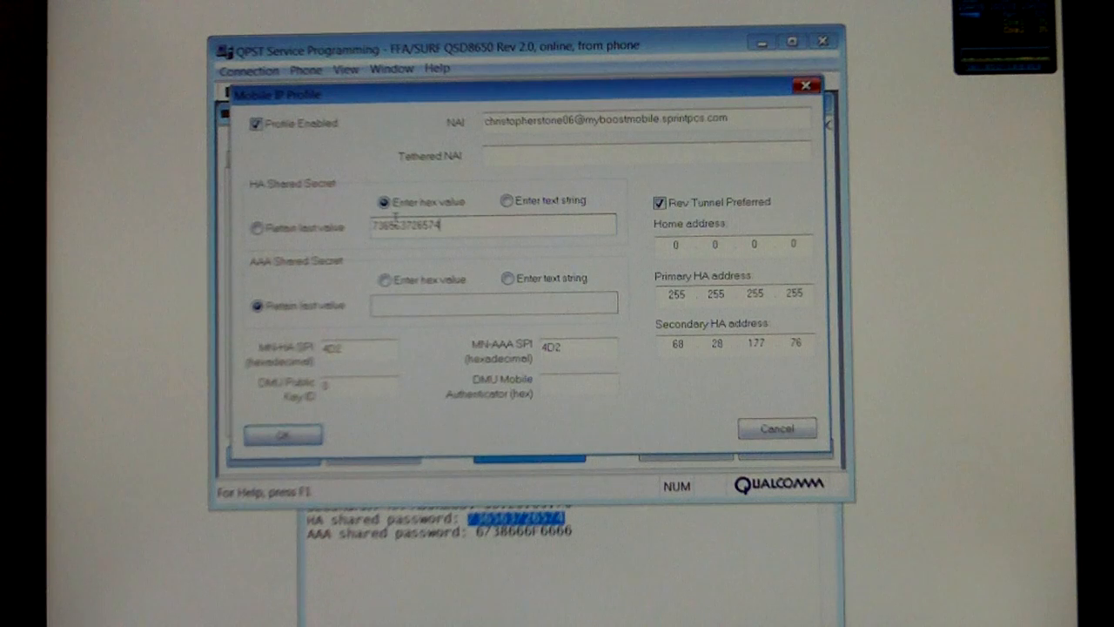
left_click(383, 278)
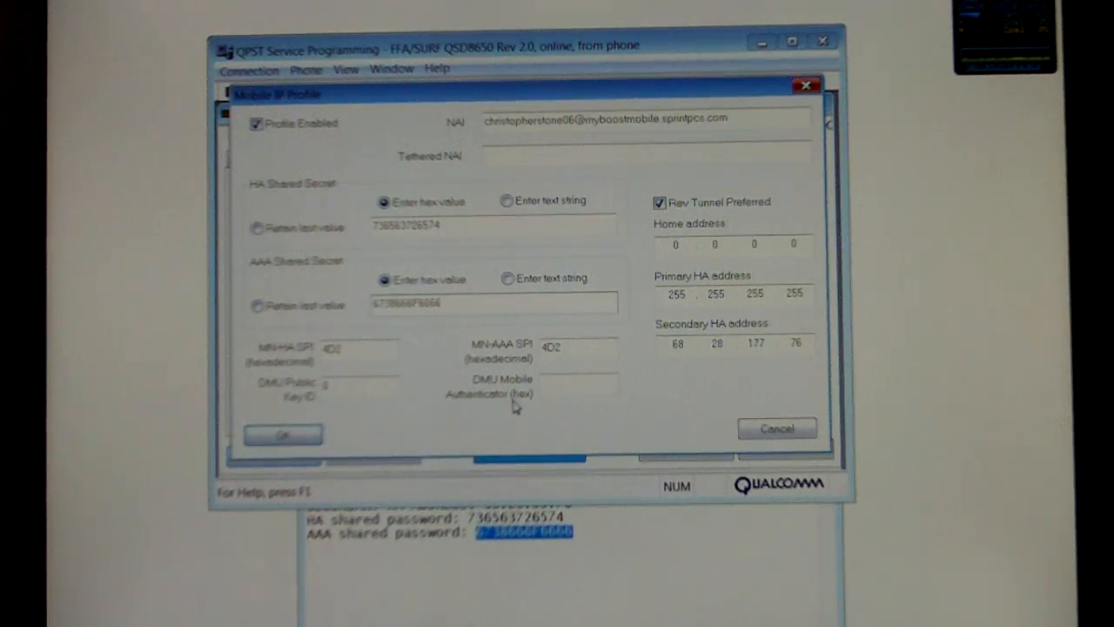
- Confirm profile 1, set Active User to 0, write to the phone and dismiss the ESN and NV write error warnings
left_click(280, 435)
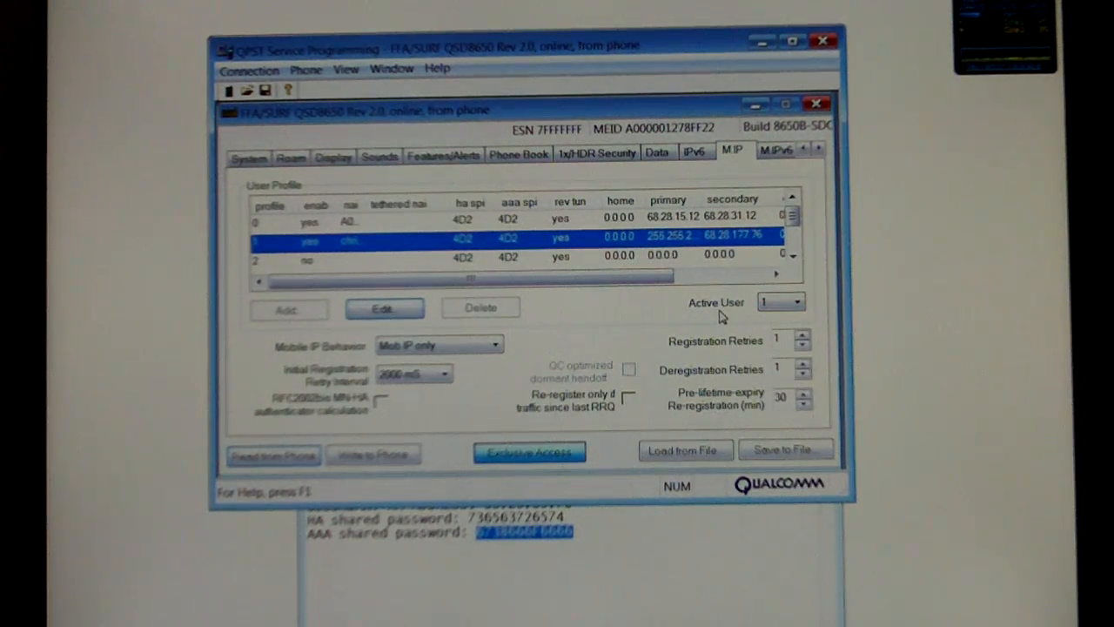
left_click(793, 303)
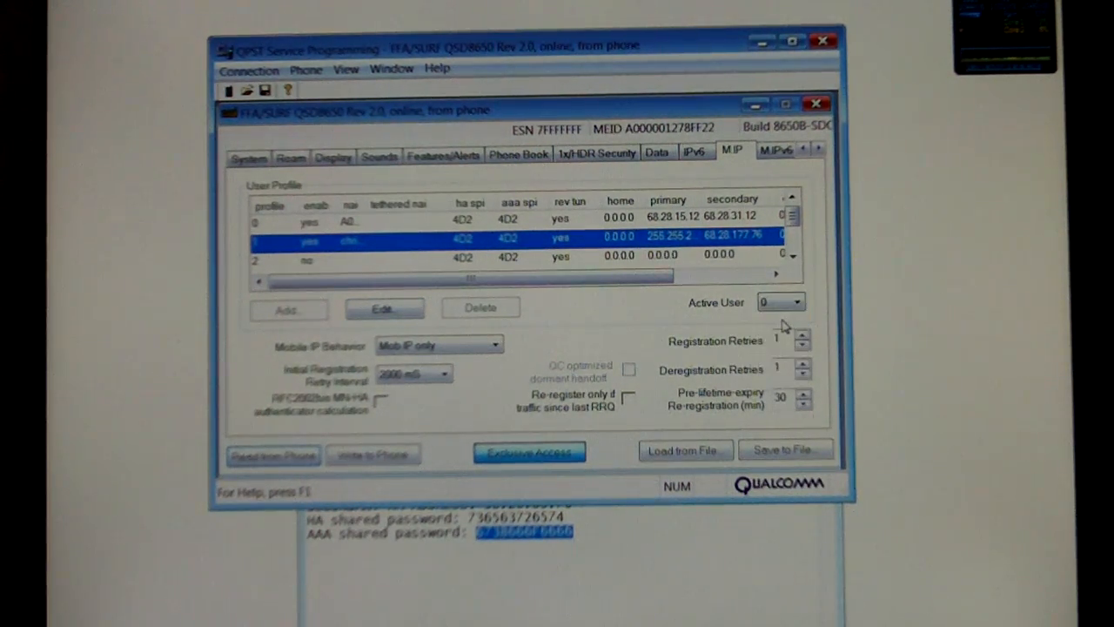
mouse_move(477, 411)
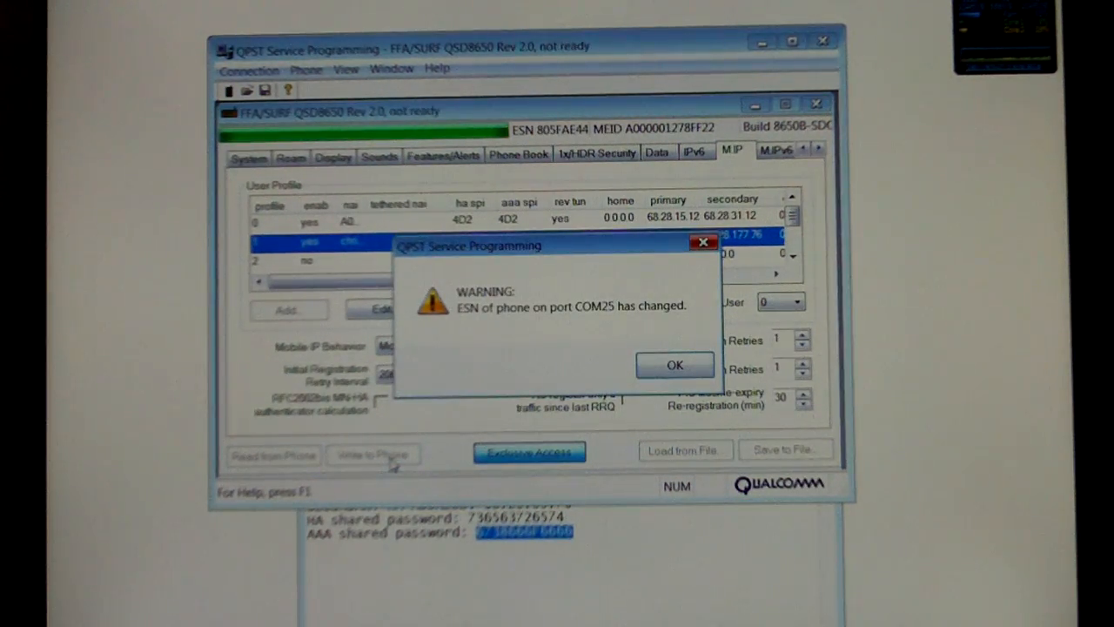
left_click(676, 366)
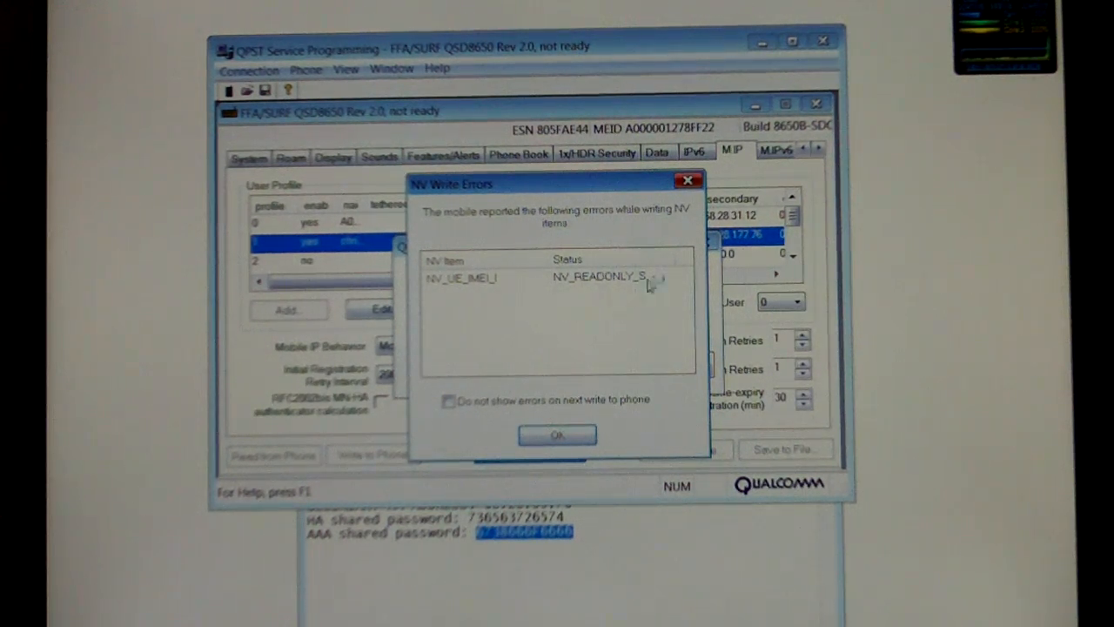
left_click(557, 435)
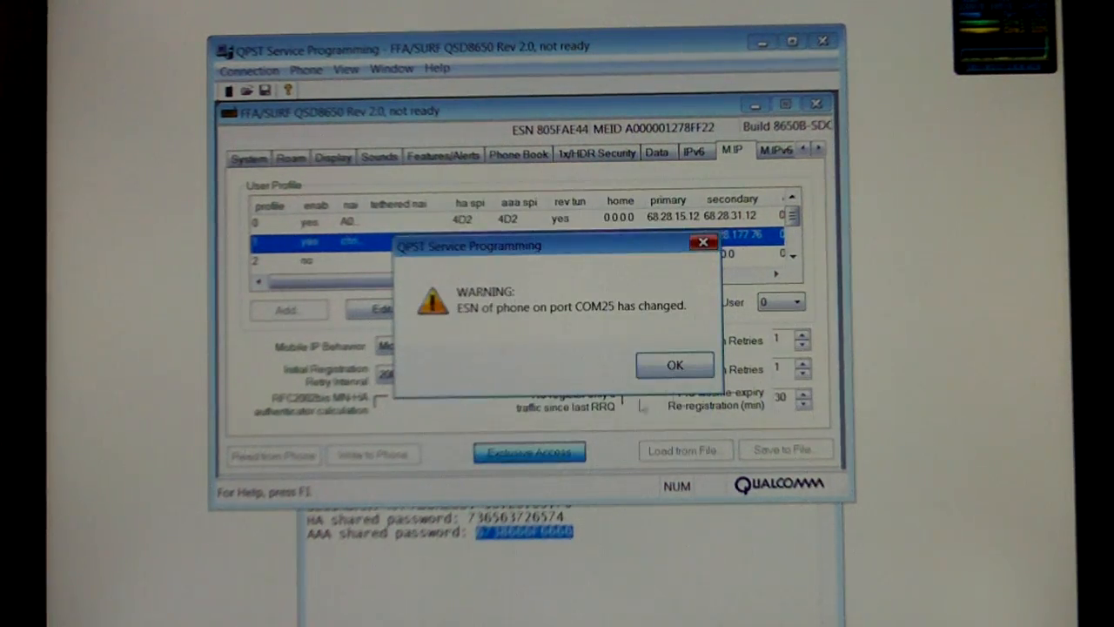
left_click(676, 366)
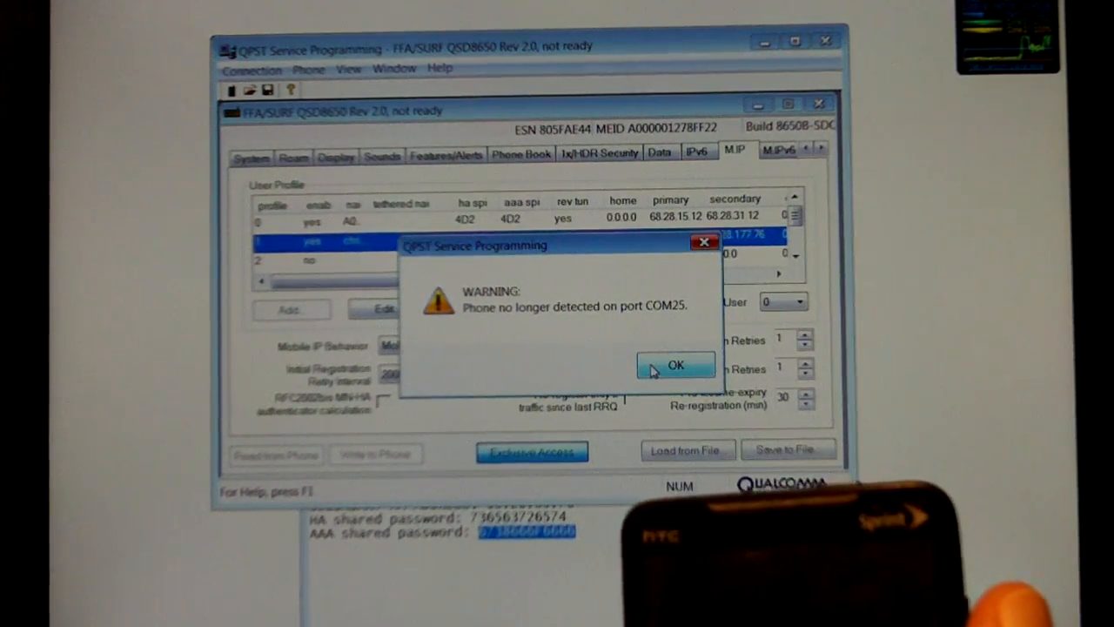
left_click(675, 366)
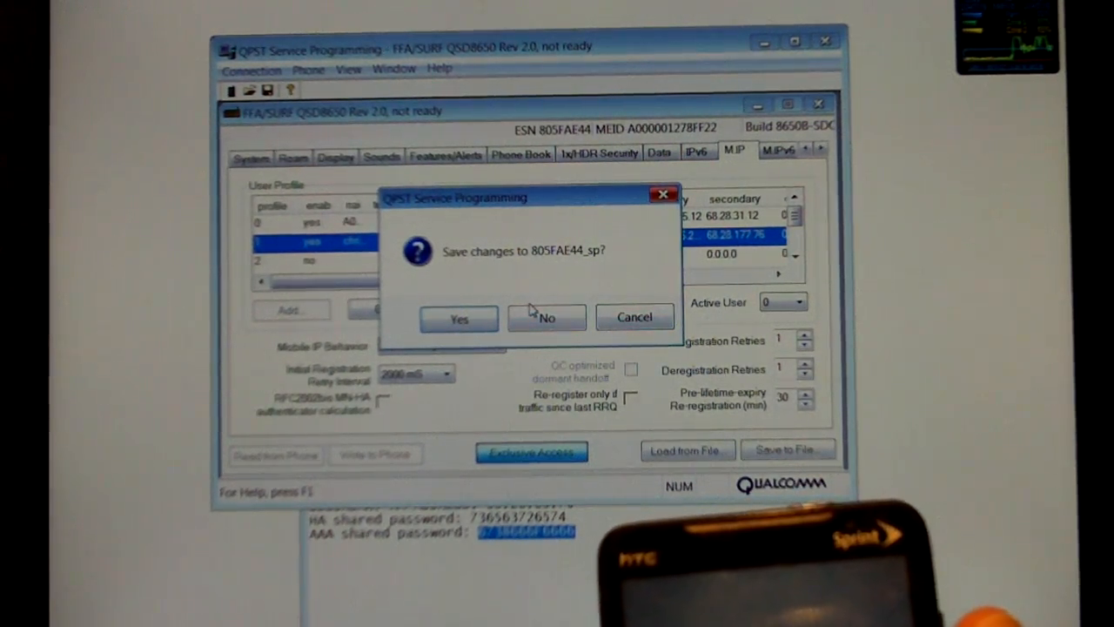
left_click(547, 317)
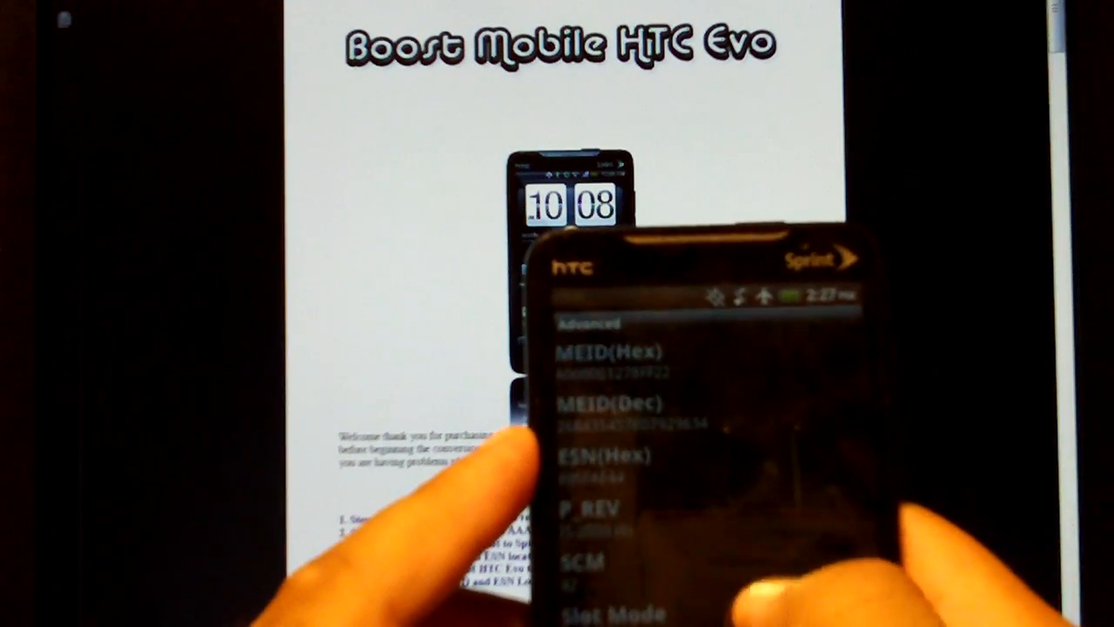
scroll("down", 3)
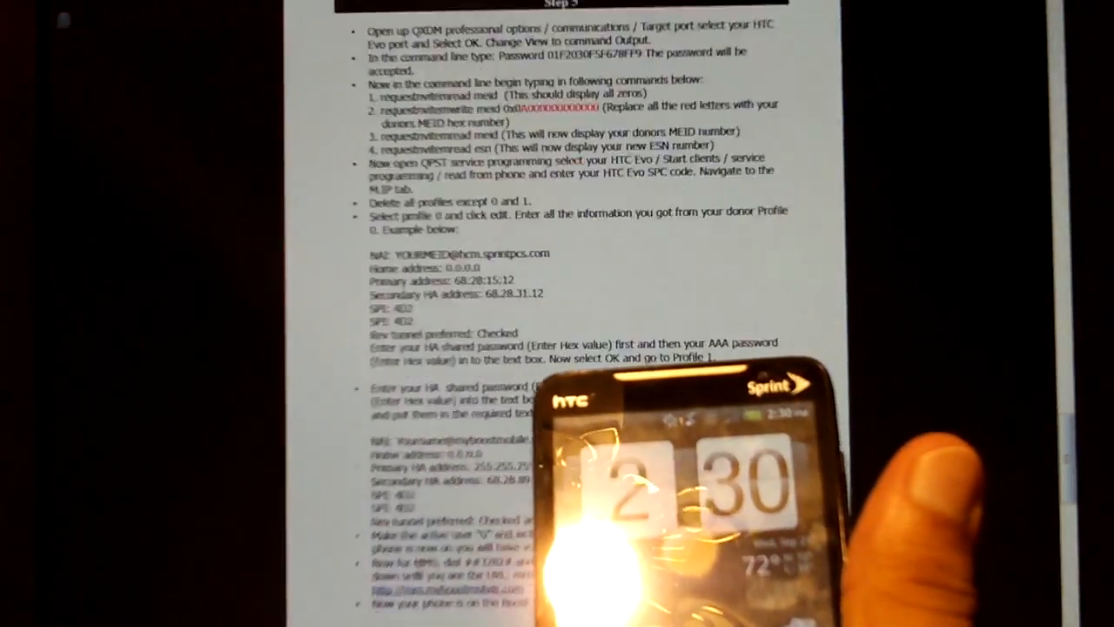
- Scroll the guide past Step 3 to the Step 4 debugging, radio version and hidden MEID/ESN instructions
scroll("down", 3)
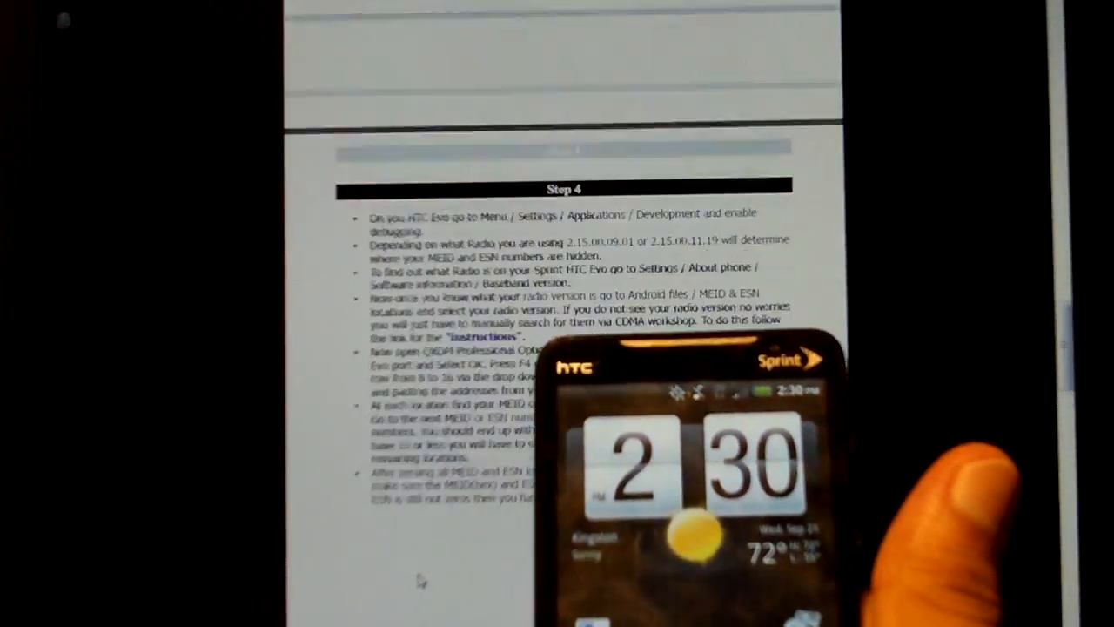